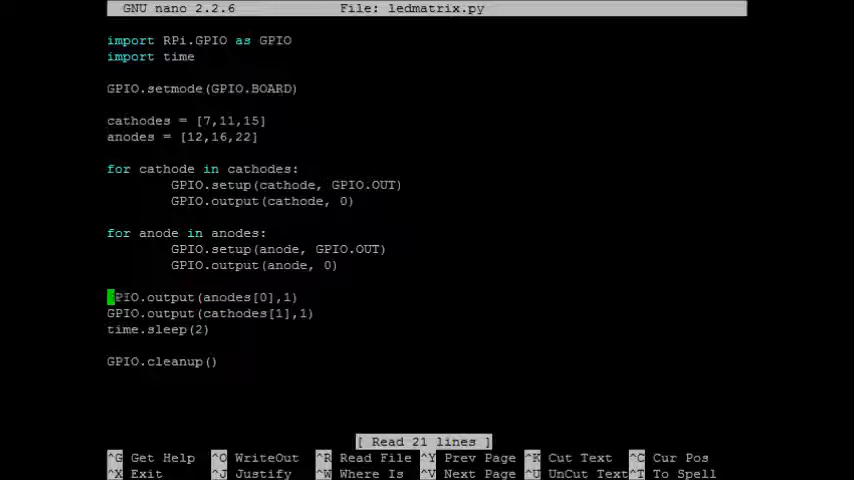
- Move the GPIO.output(anodes[0],1) line below the cathode line and add GPIO.output(anodes[0],0) after the sleep
key(Ctrl+k)
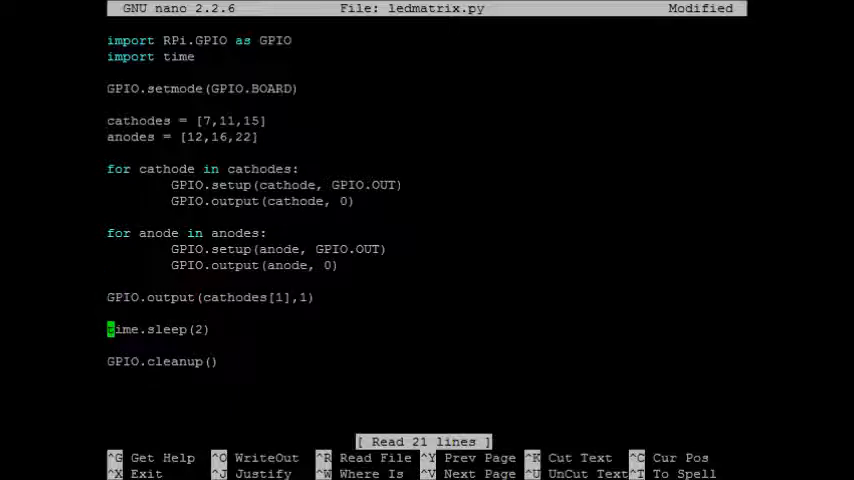
text(GPIO.output(anodes[0],1))
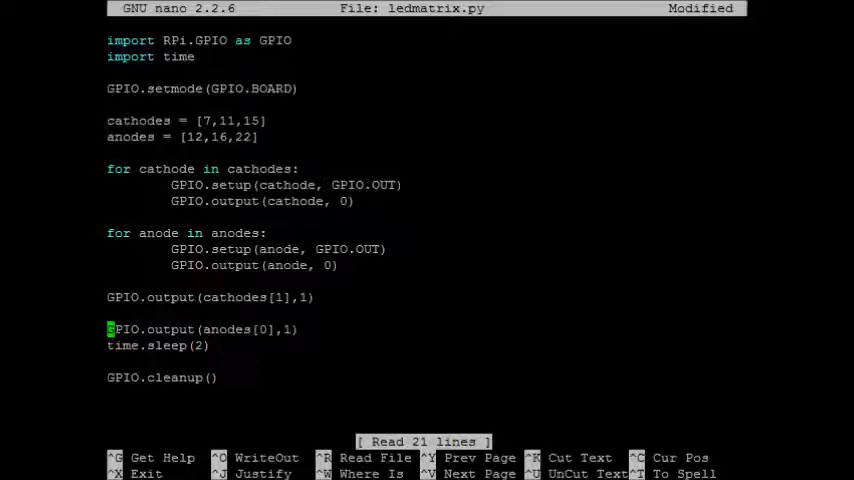
text(GPIO.output(anodes[0],0))
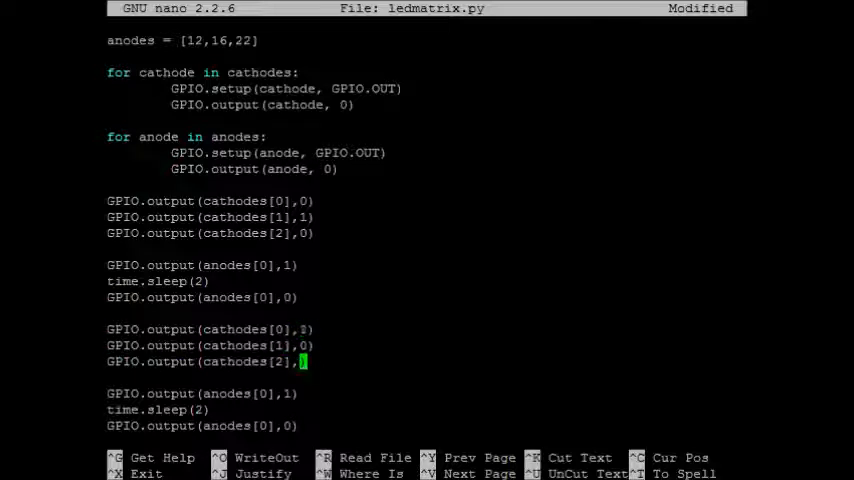
- Change the copied block's cathode values and anode index to 1
text(1)
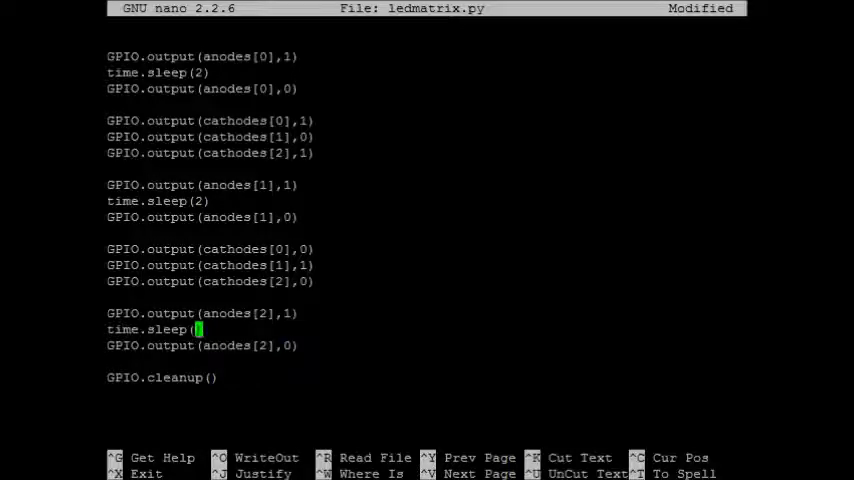
- Replace the sleep arguments with sleeptime and define sleeptime = 0.5 below the anodes list
text(sleeptime)
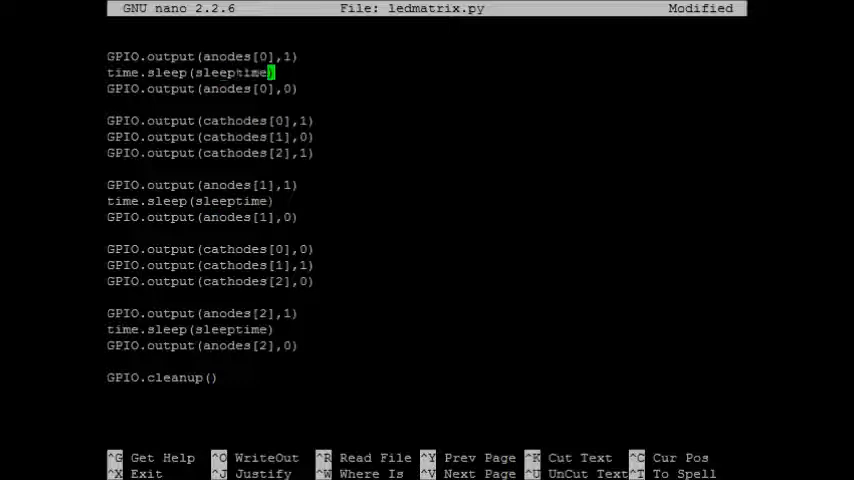
scroll(up, 3)
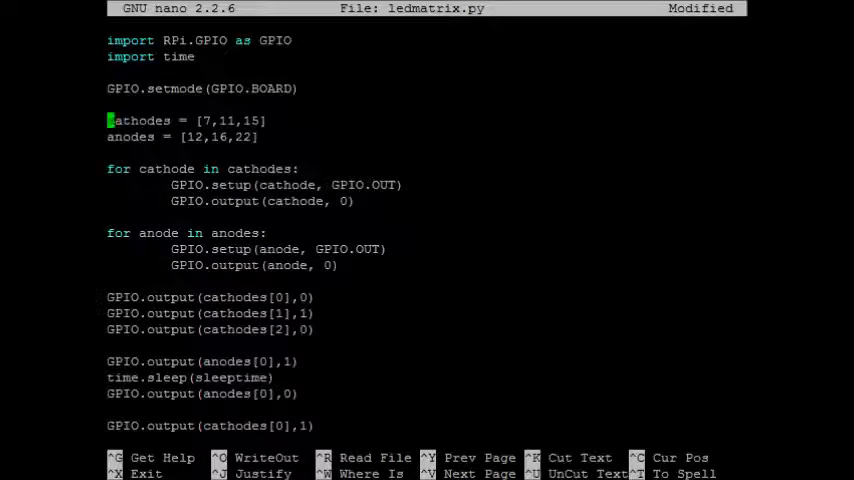
text(sleeptime =)
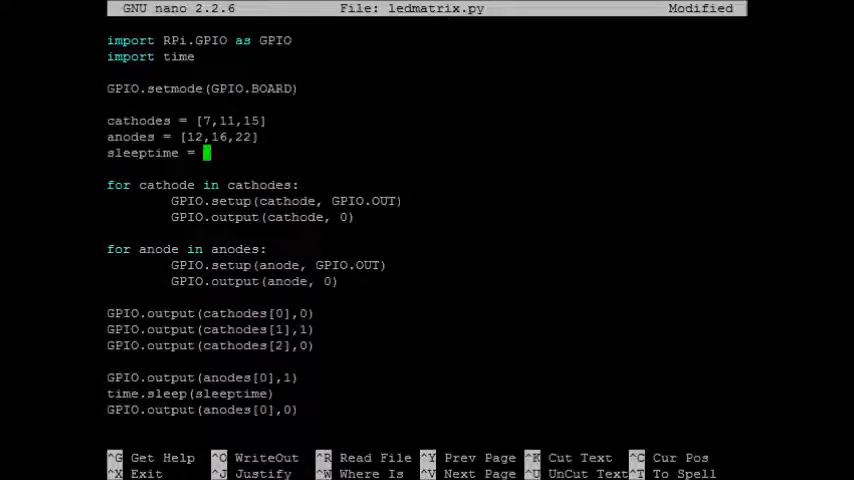
text(0)
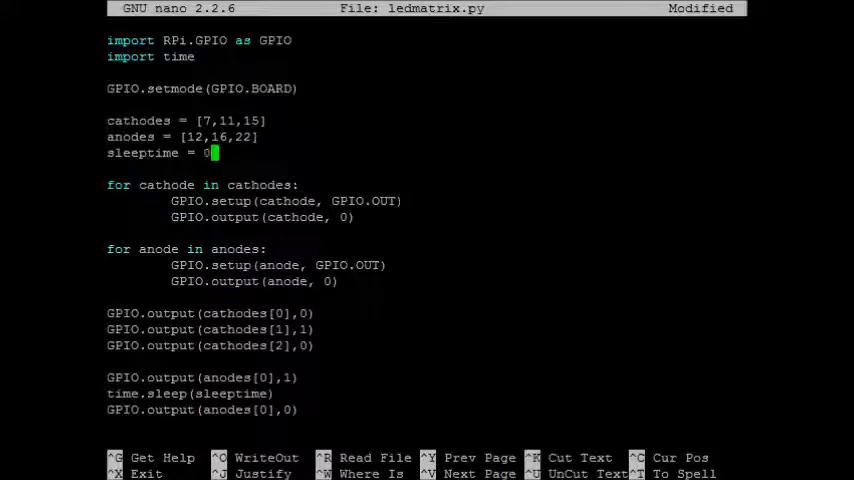
text(.5)
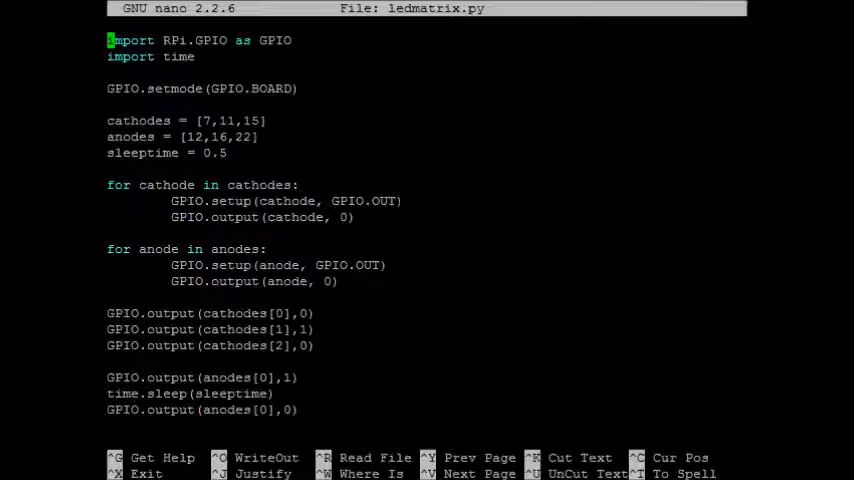
- Add 'while True:' above the first cathode output line and indent the pattern lines beneath it
text(while True:)
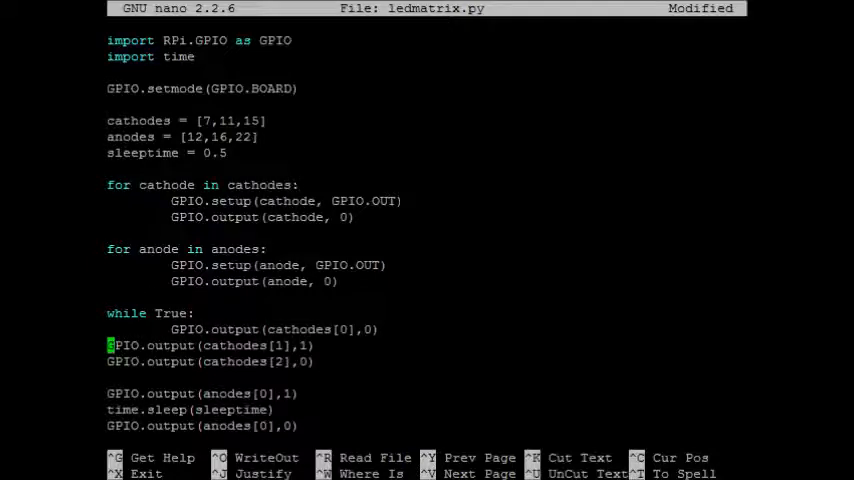
scroll(down, 3)
text(try:)
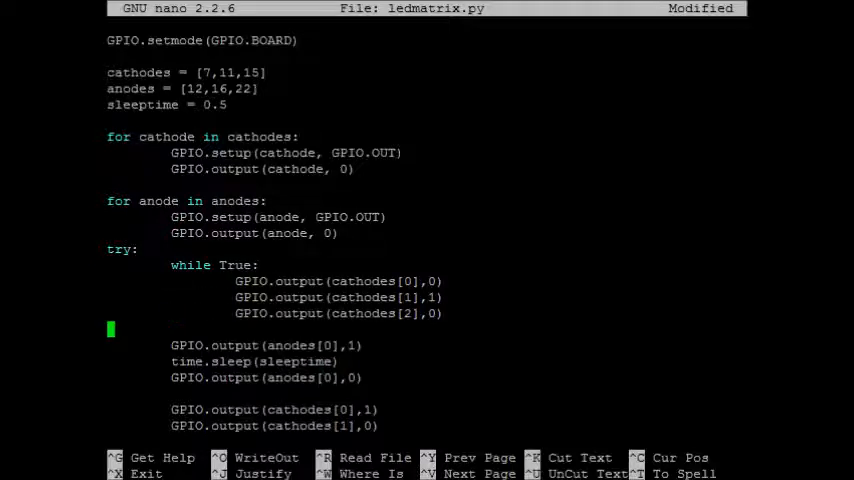
- Wrap the loop in try: and add 'except KeyboardInterrupt:' before GPIO.cleanup()
scroll(down, 3)
text(except)
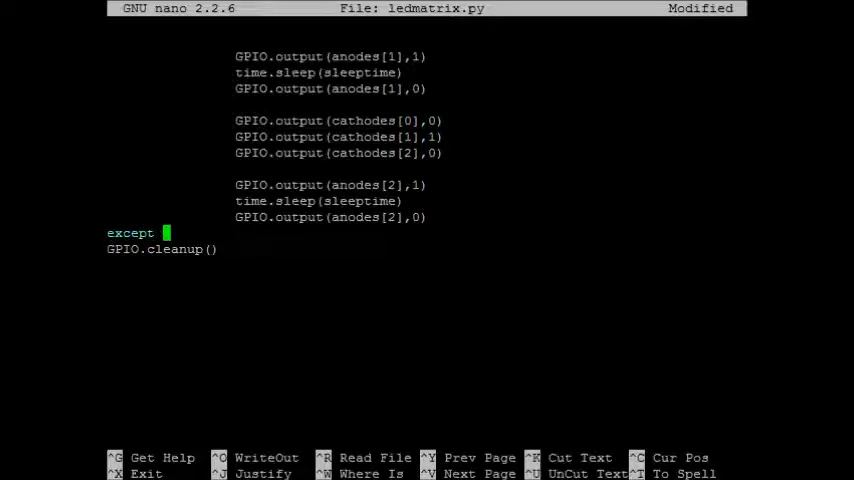
text(KeyboardInterrupt:)
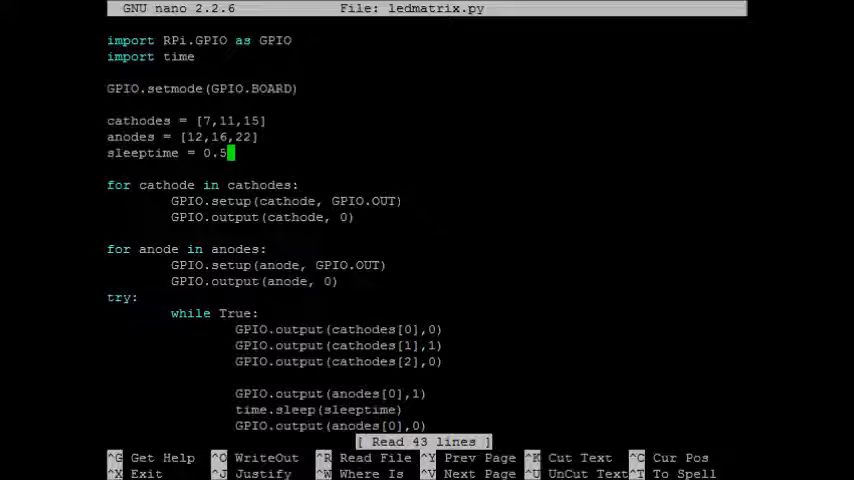
- Change the sleeptime value from 0.5 to 0.001
key(Backspace)
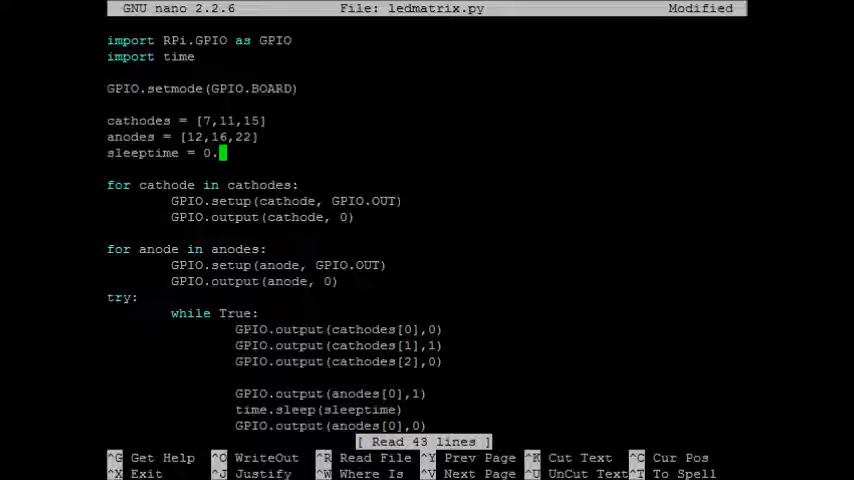
text(00)
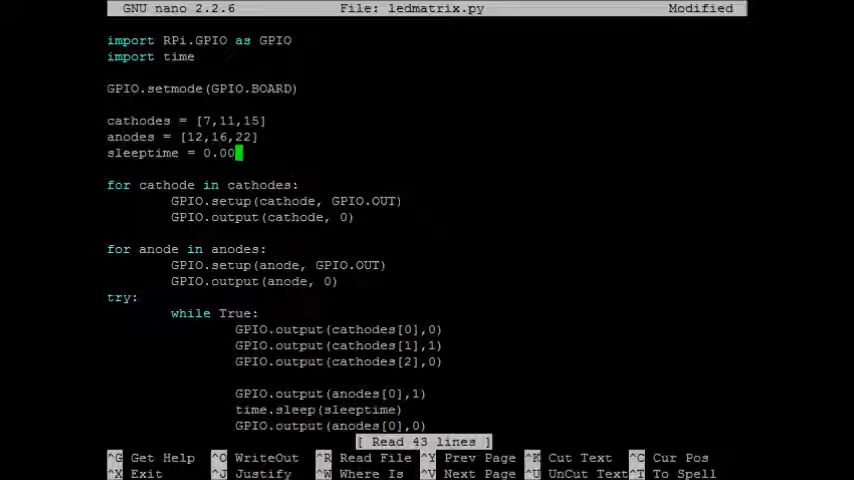
text(1)
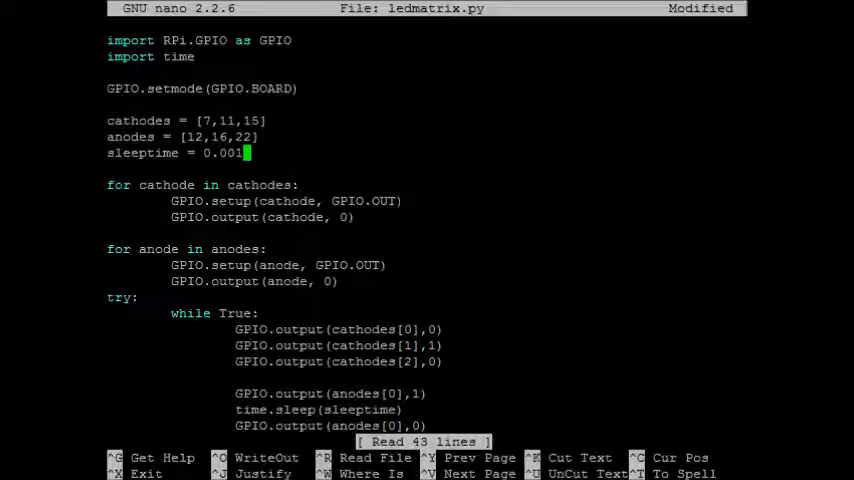